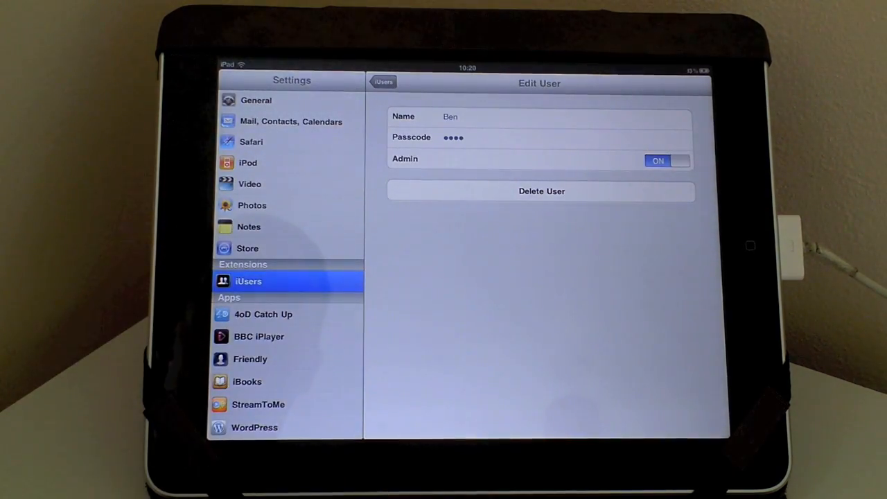
# From the lock screen, choose Ben, the second account in the user picker, to log in
pyautogui.click(383, 82)
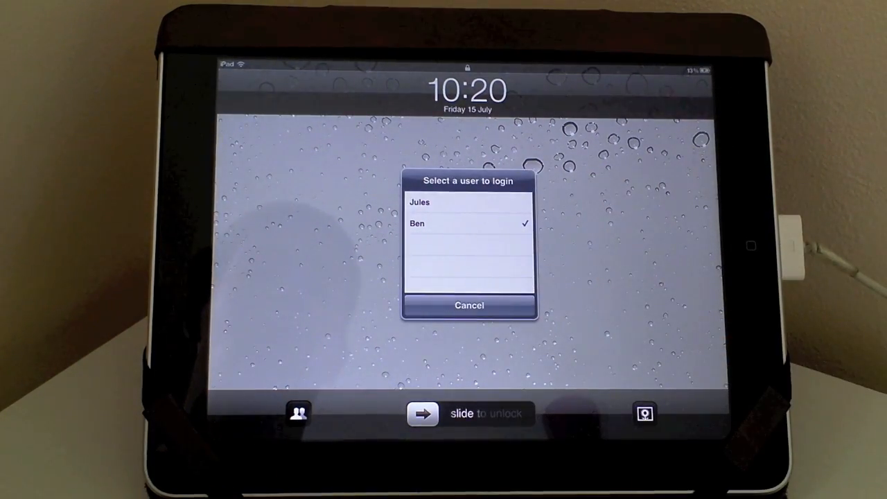
pyautogui.click(451, 223)
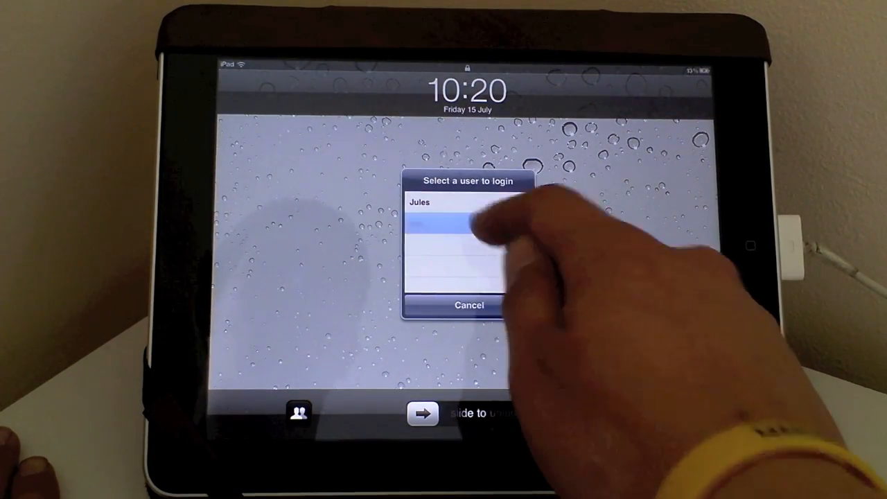